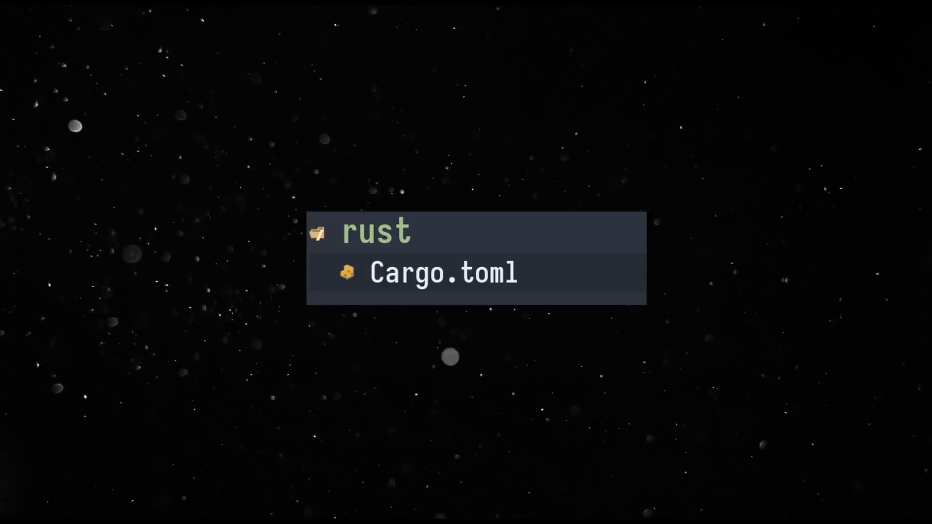
Open rust/Cargo.toml to view its [workspace] section with resolver = "2".
click(444, 273)
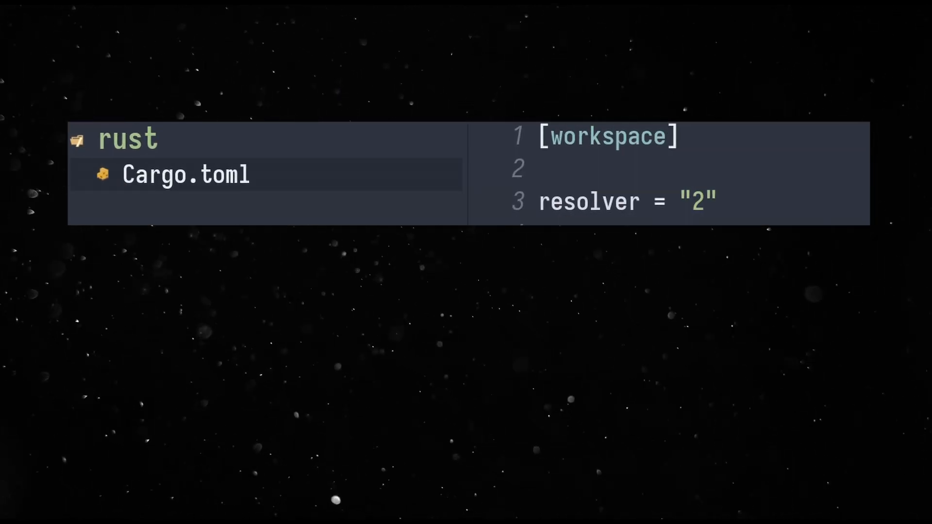